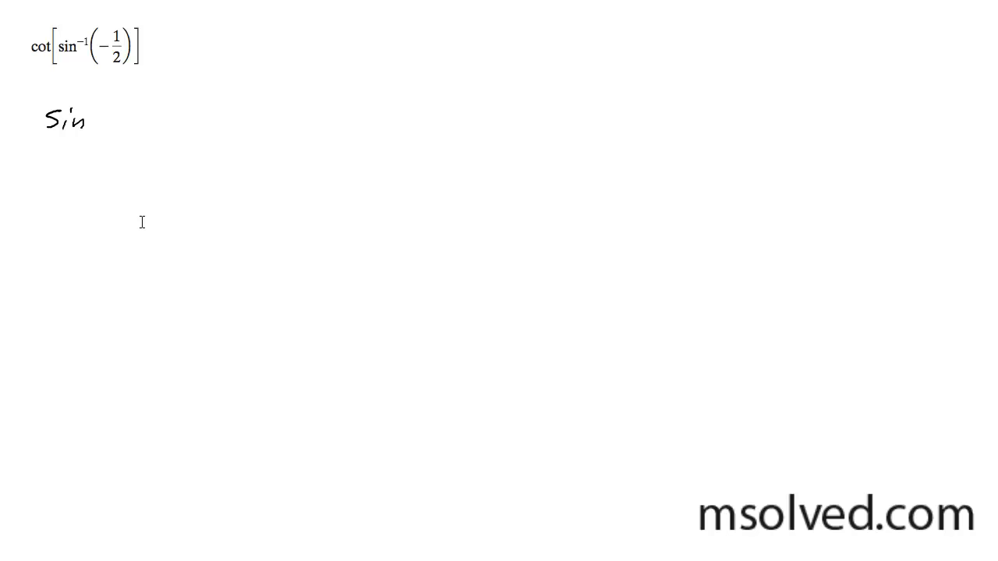
mouse_move(8, 41)
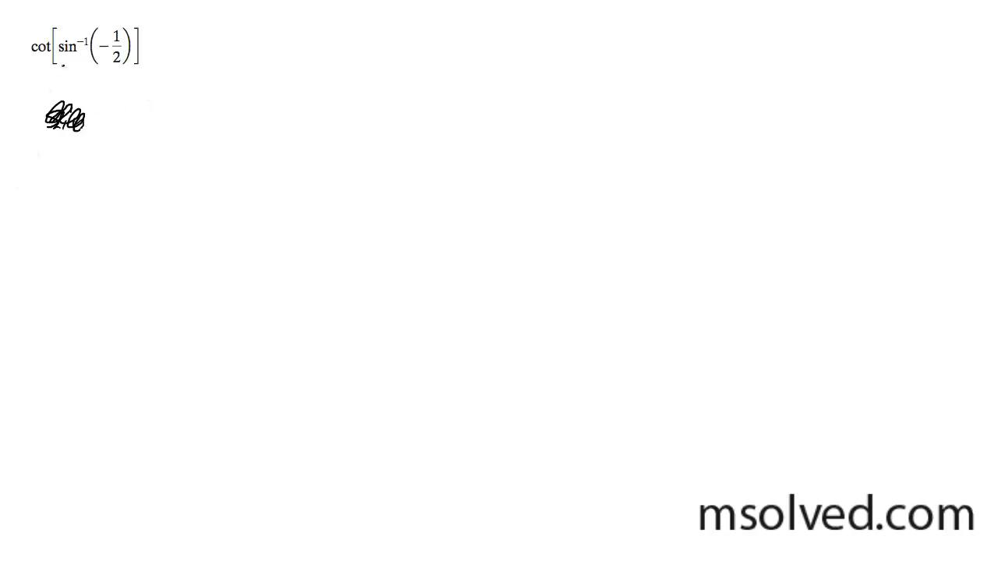
- Bracket sin⁻¹(−1/2) and write 'sin x = −1/2' below the problem
drag(61, 78, 123, 74)
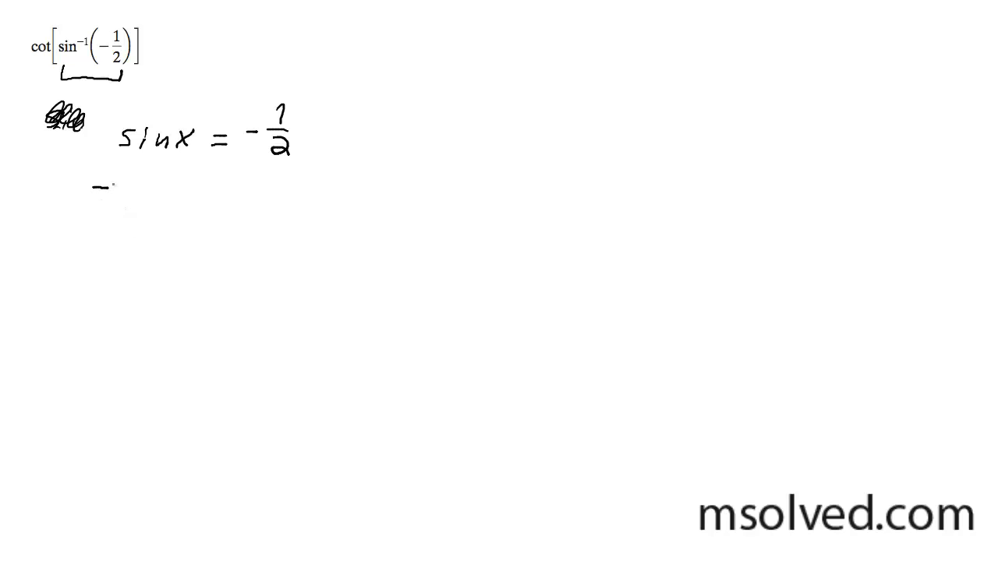
drag(94, 187, 125, 199)
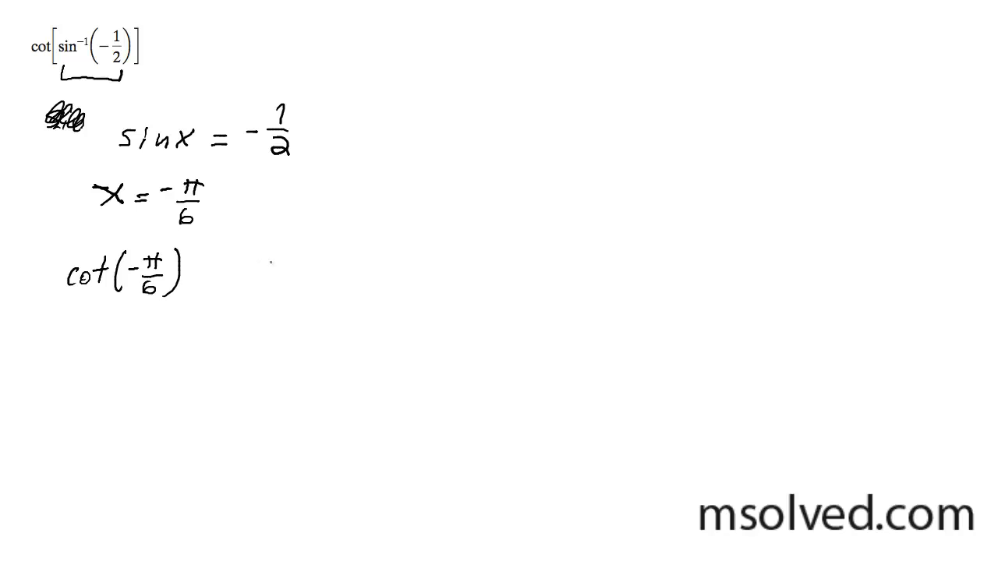
- Write 'x = −π/6' and 'cot(−π/6)' beneath sin x = −1/2
drag(297, 271, 367, 288)
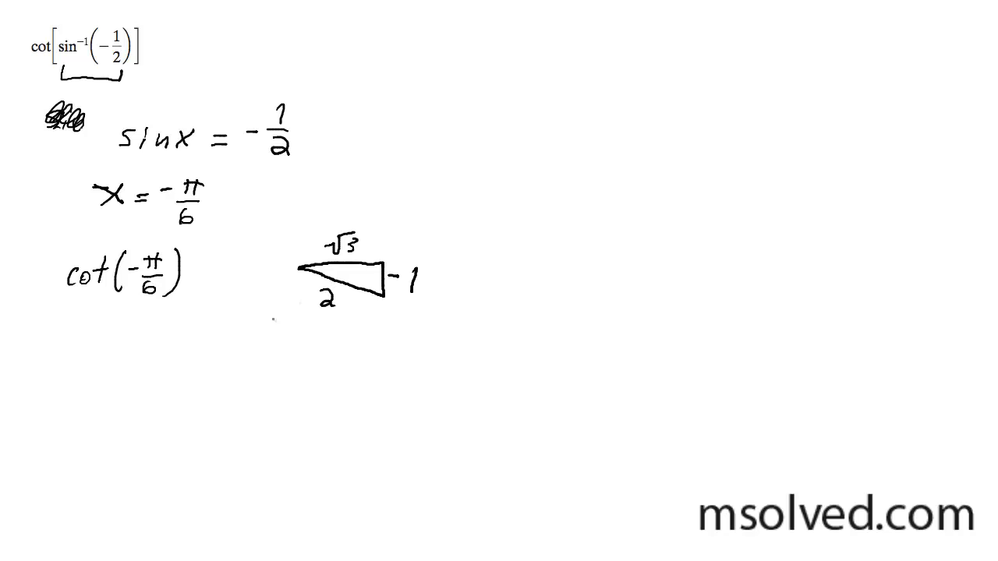
mouse_move(107, 335)
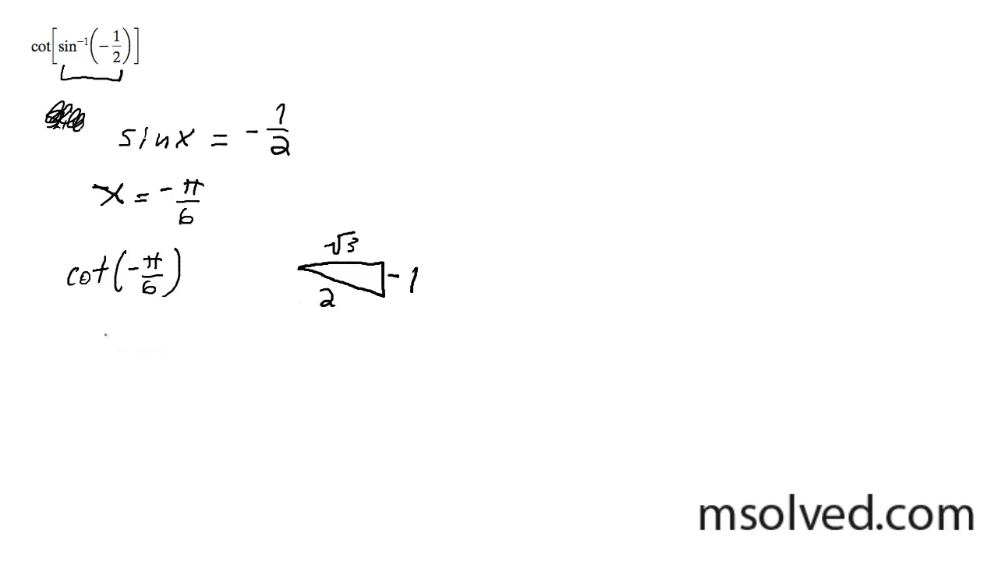
- Draw a right triangle beside cot(−π/6) labelled −√3, −1 and hypotenuse 2
text(X)
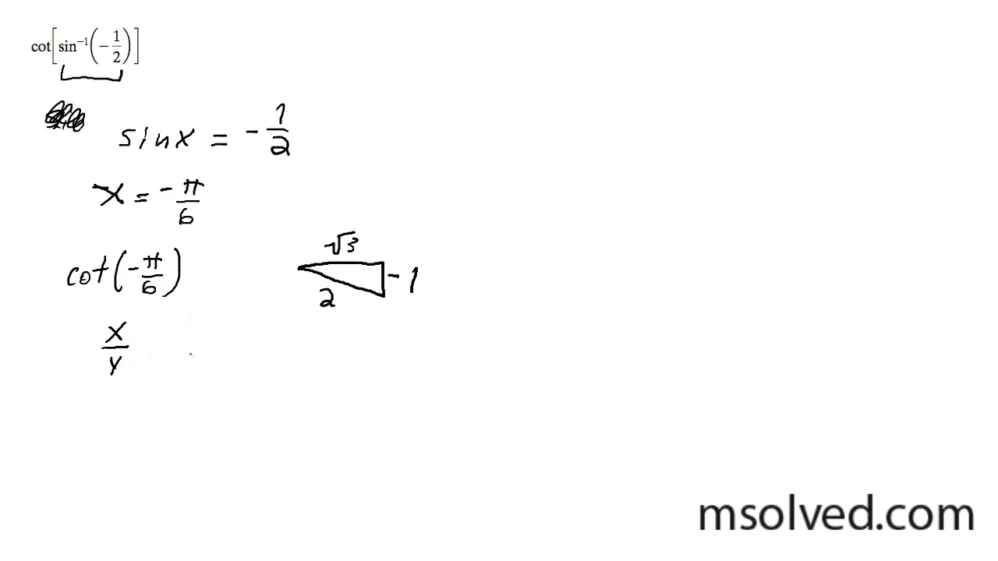
- Write the ratio x/y under cot(−π/6), followed by an implies arrow
text(⇒)
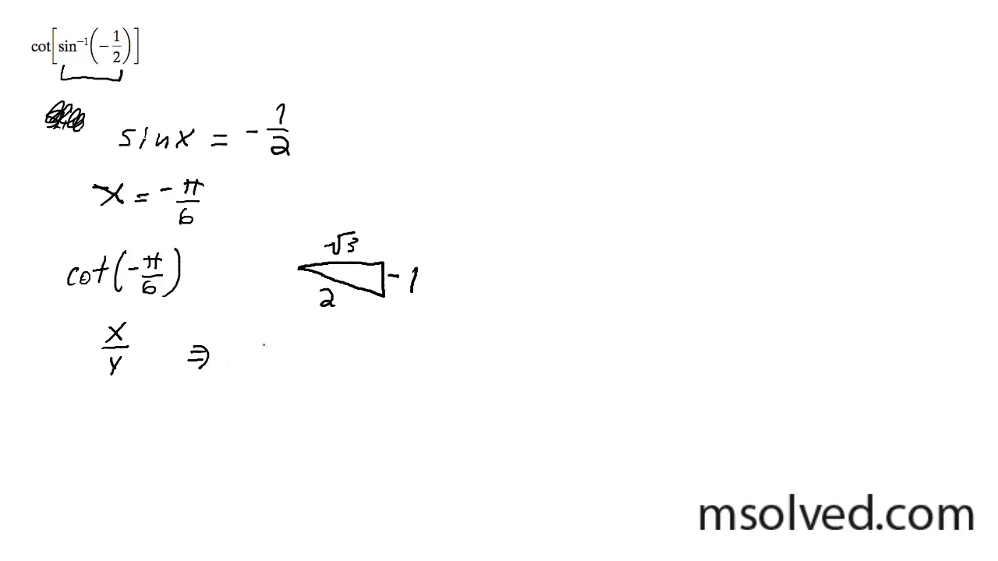